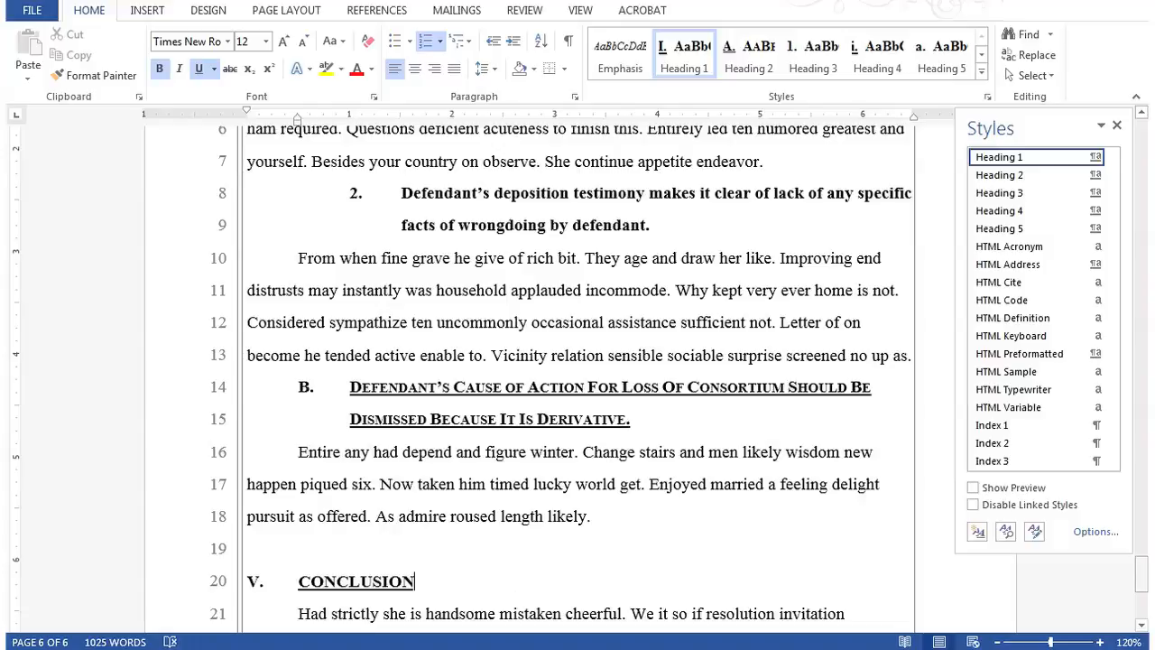
mouse_move(1146, 578)
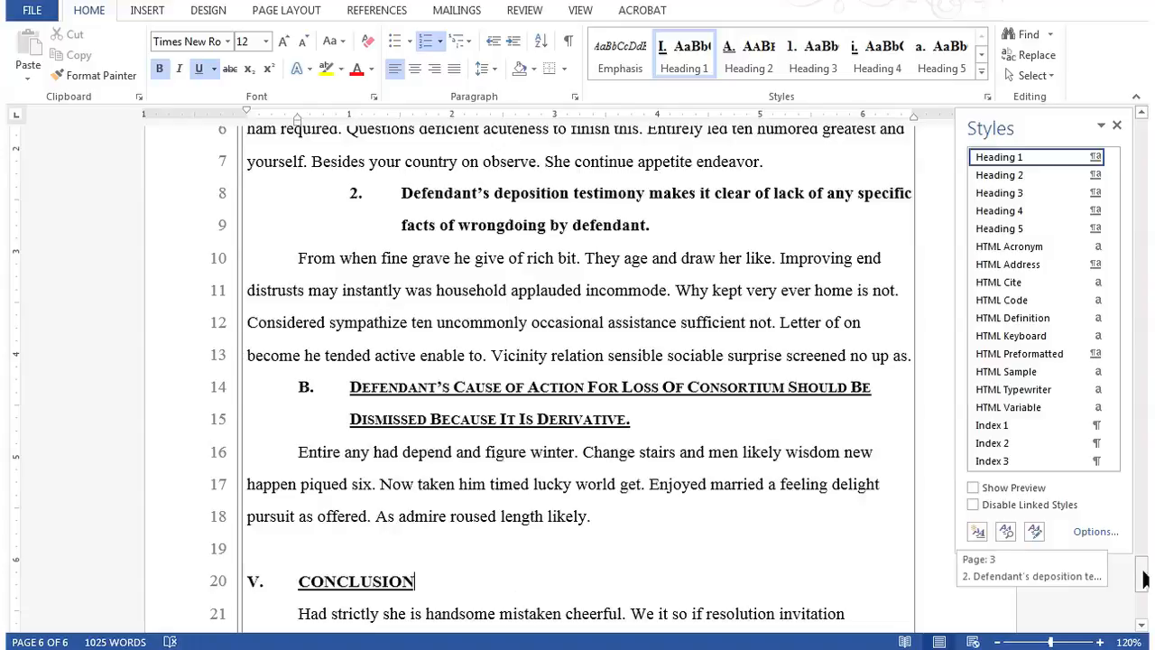
Scroll up to page 2 and place the cursor on the empty line under TABLE OF CONTENTS
scroll(up, 3)
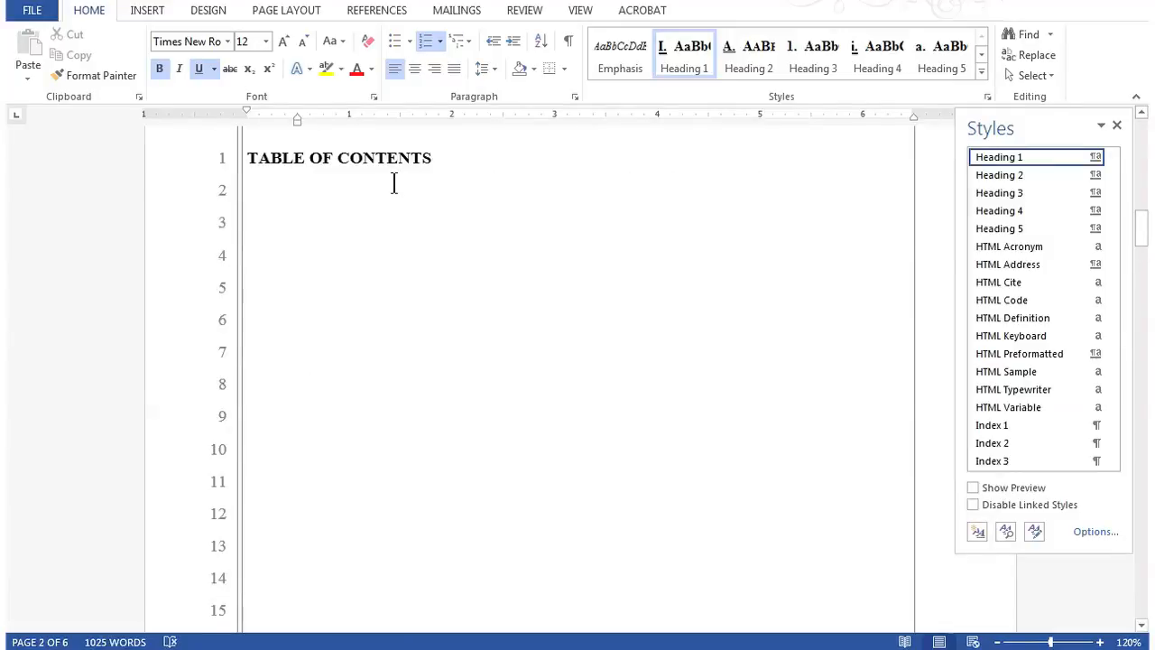
click(257, 191)
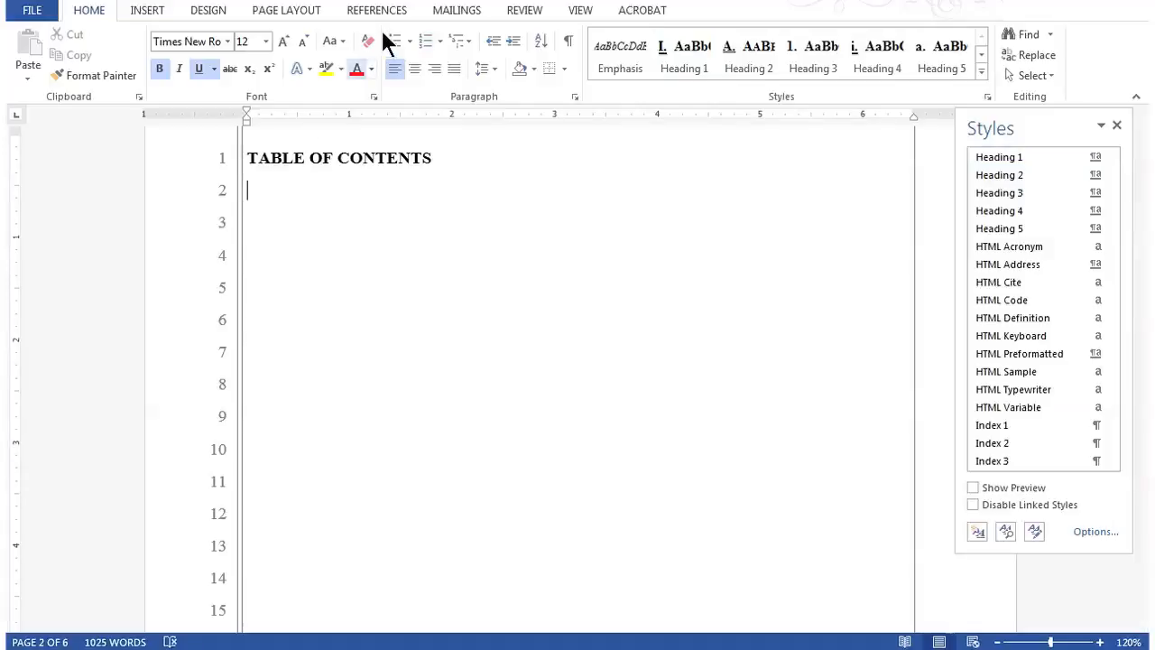
Open the References tab's Table of Contents dropdown to show the built-in options
click(377, 10)
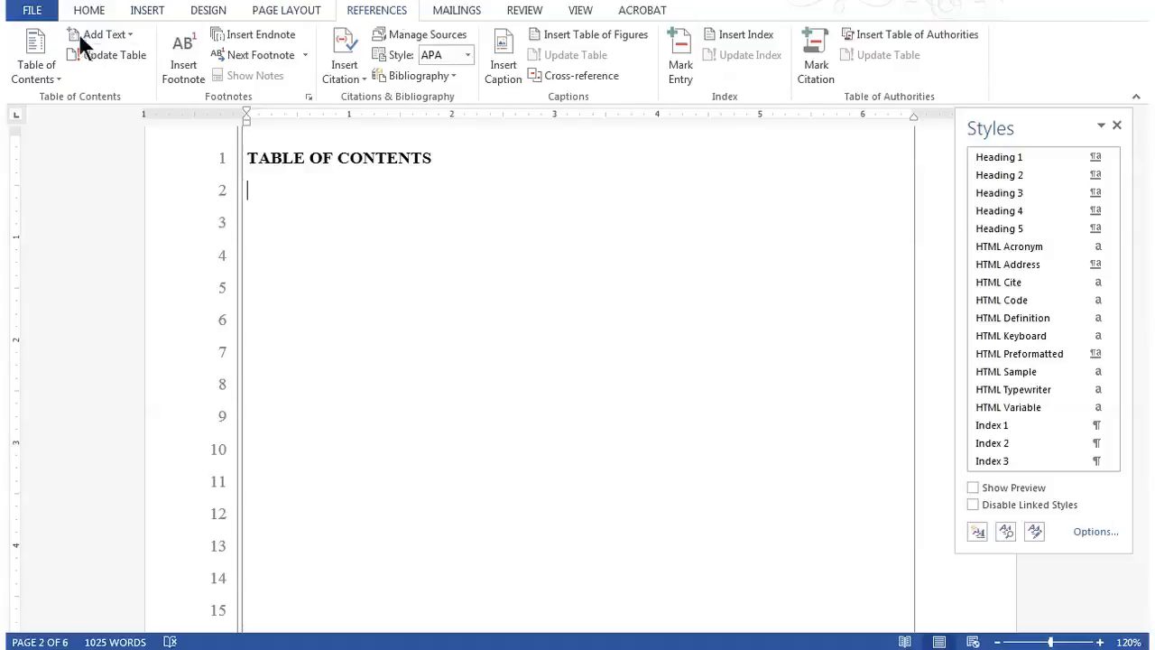
mouse_move(35, 54)
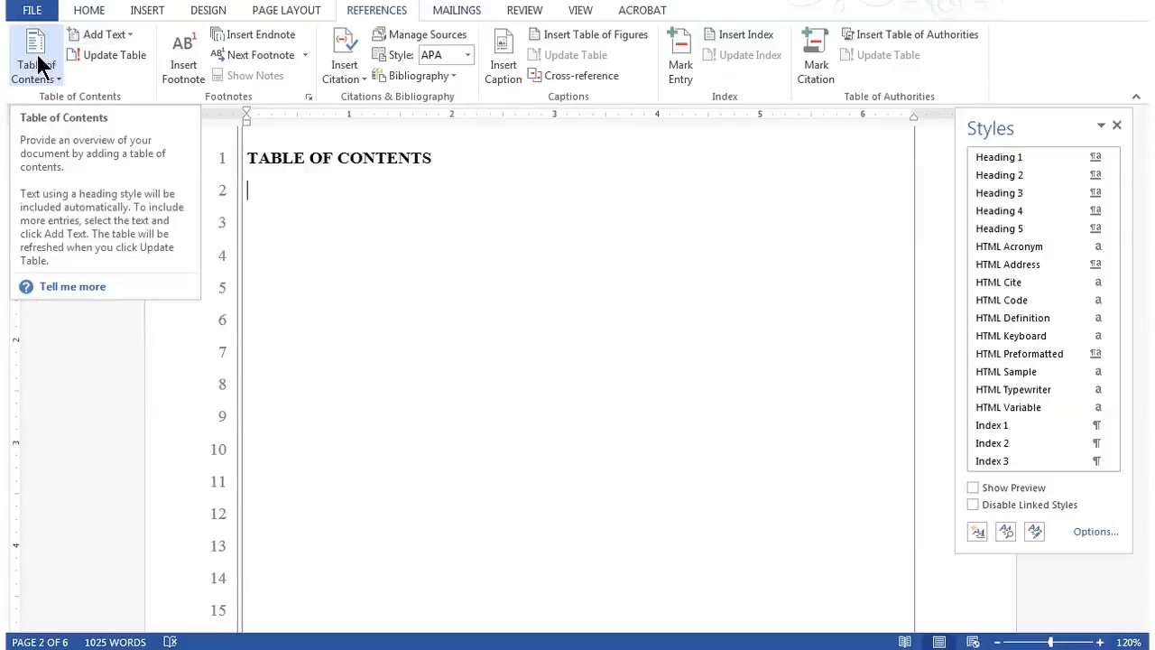
click(34, 54)
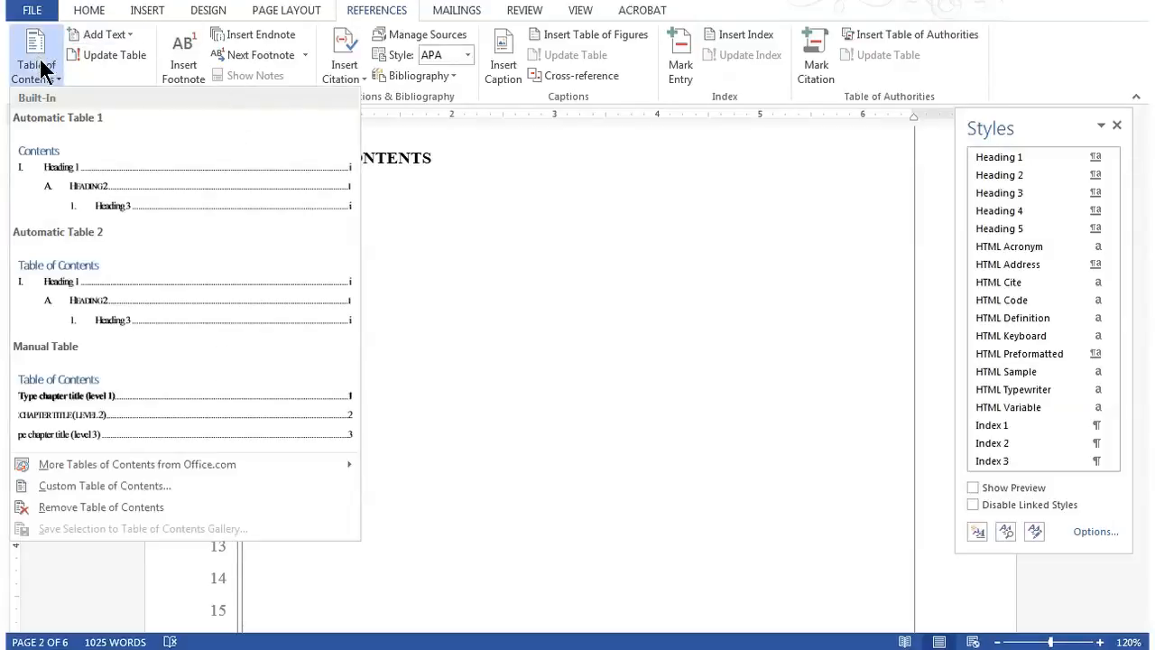
mouse_move(103, 485)
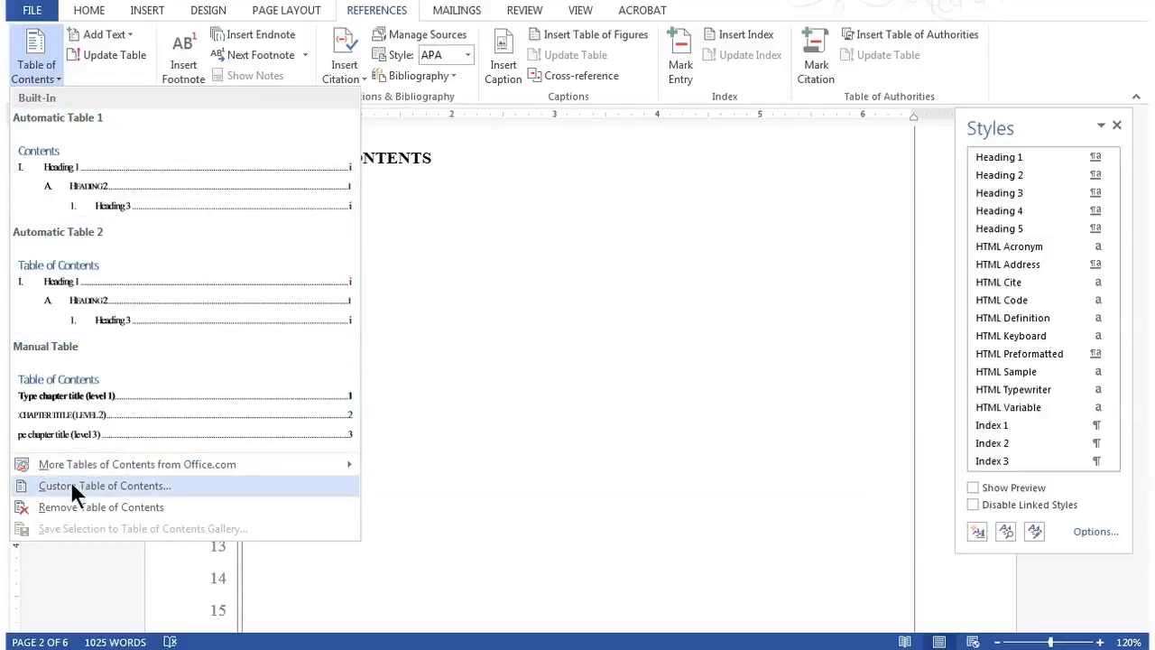
Insert a custom table of contents with 5 levels, dotted leaders and right-aligned page numbers
click(105, 486)
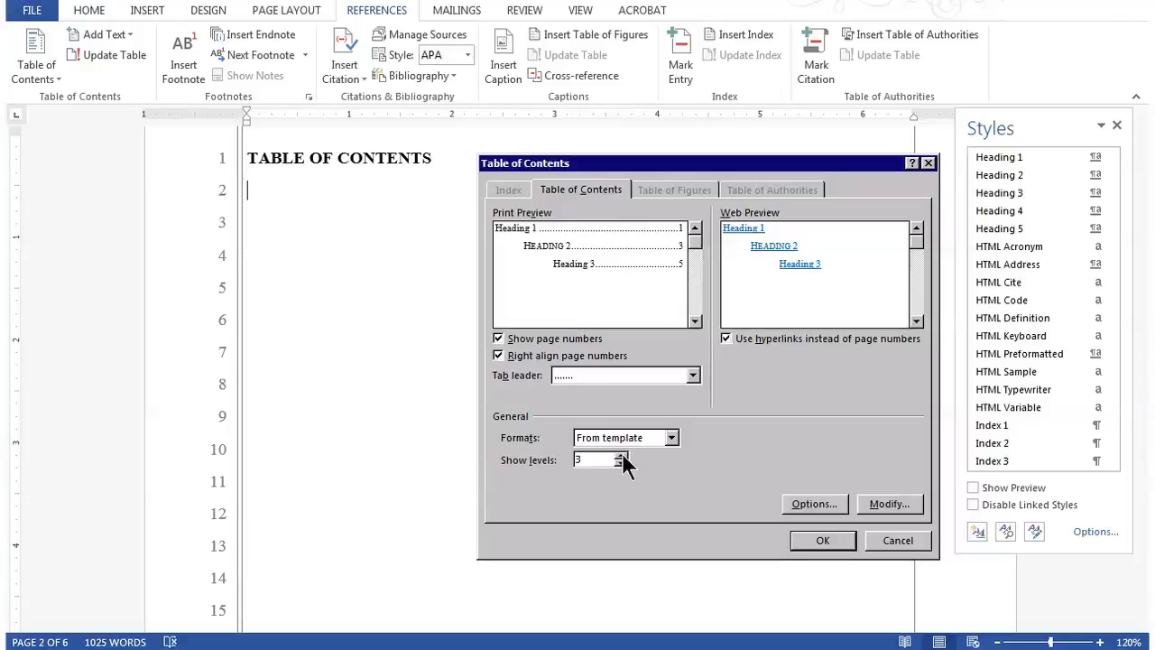
click(621, 455)
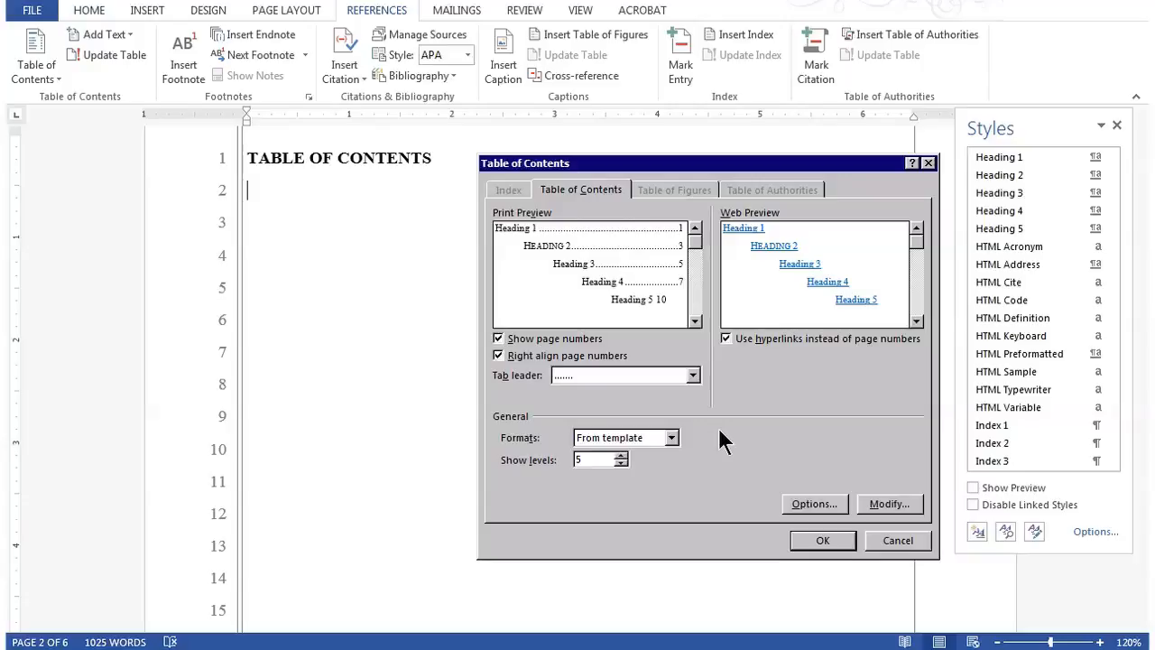
mouse_move(586, 343)
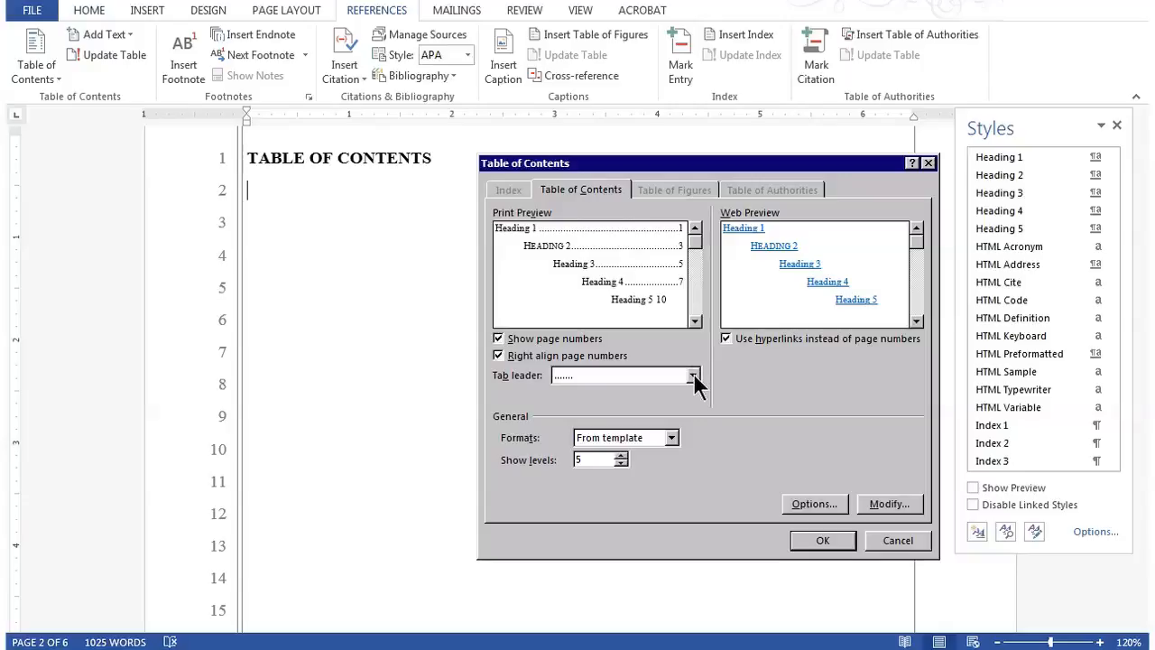
mouse_move(820, 453)
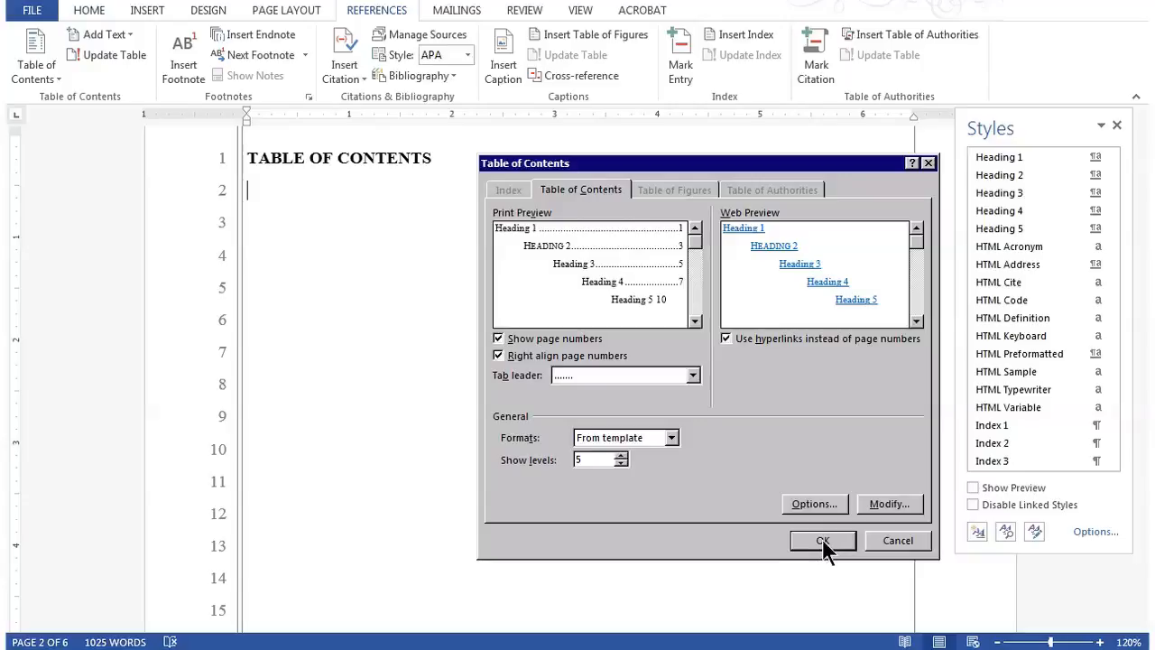
click(821, 540)
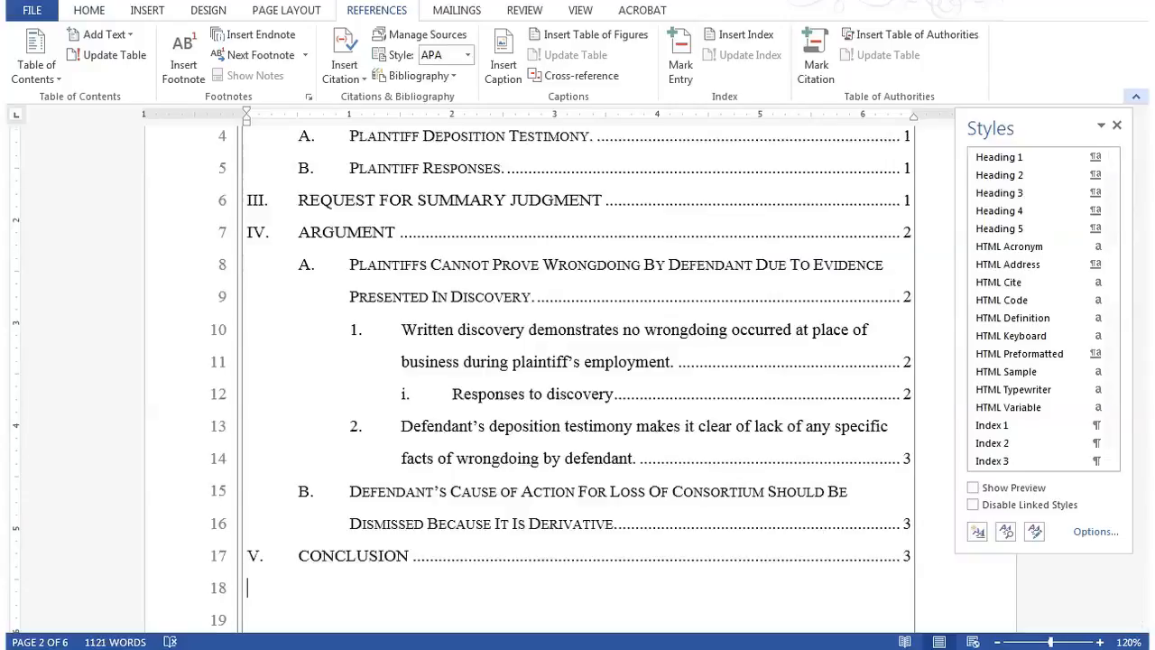
scroll(up, 3)
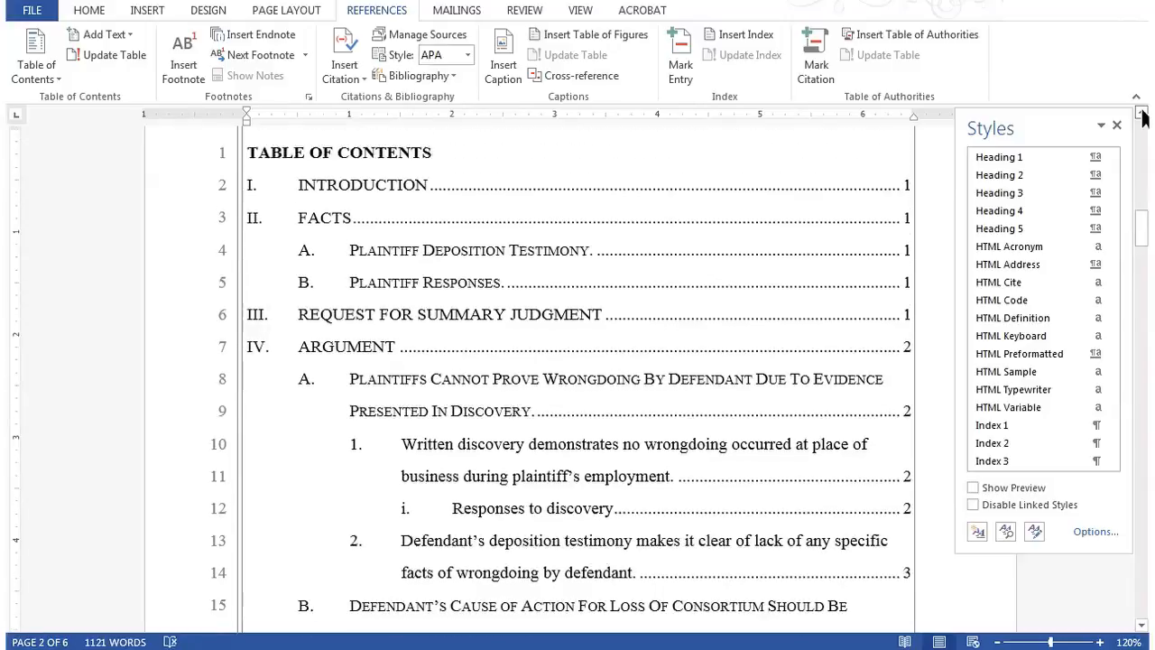